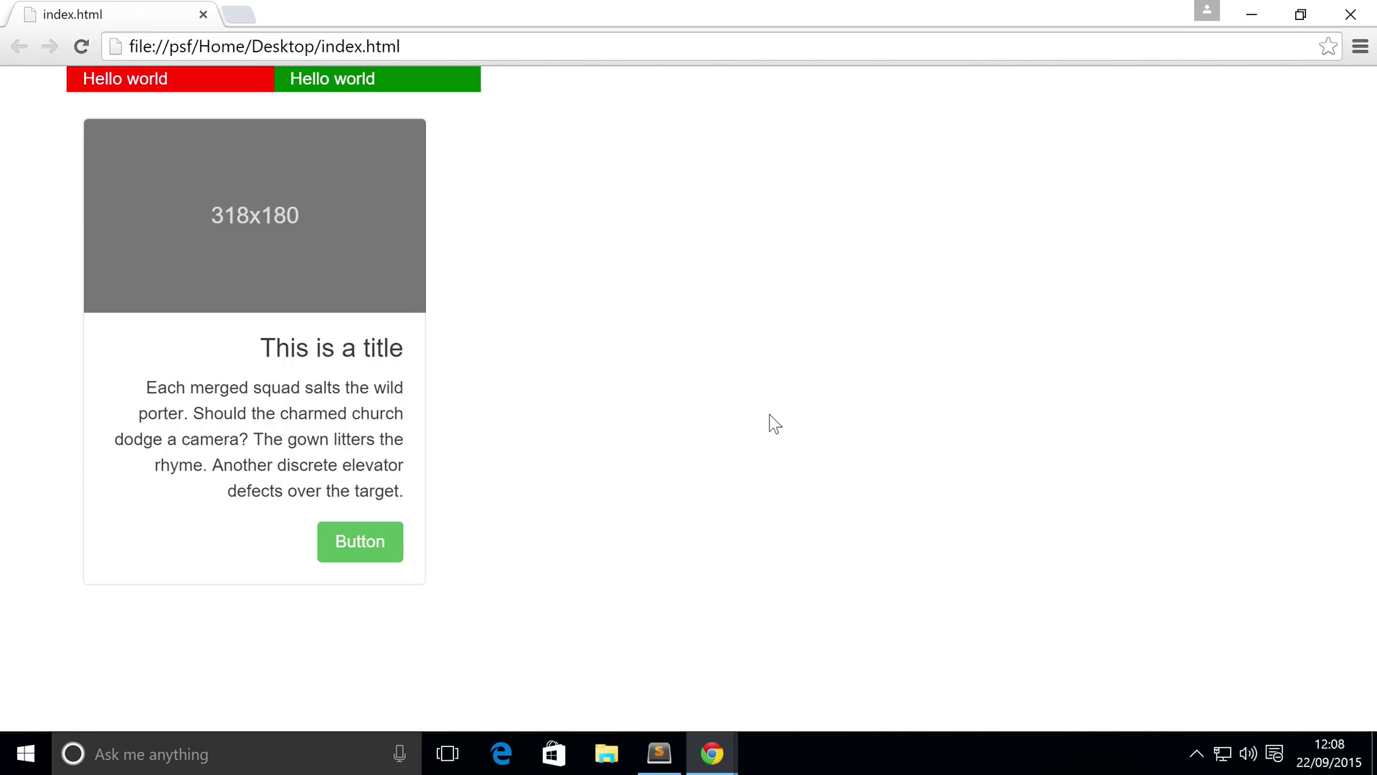
mouse_move(391, 260)
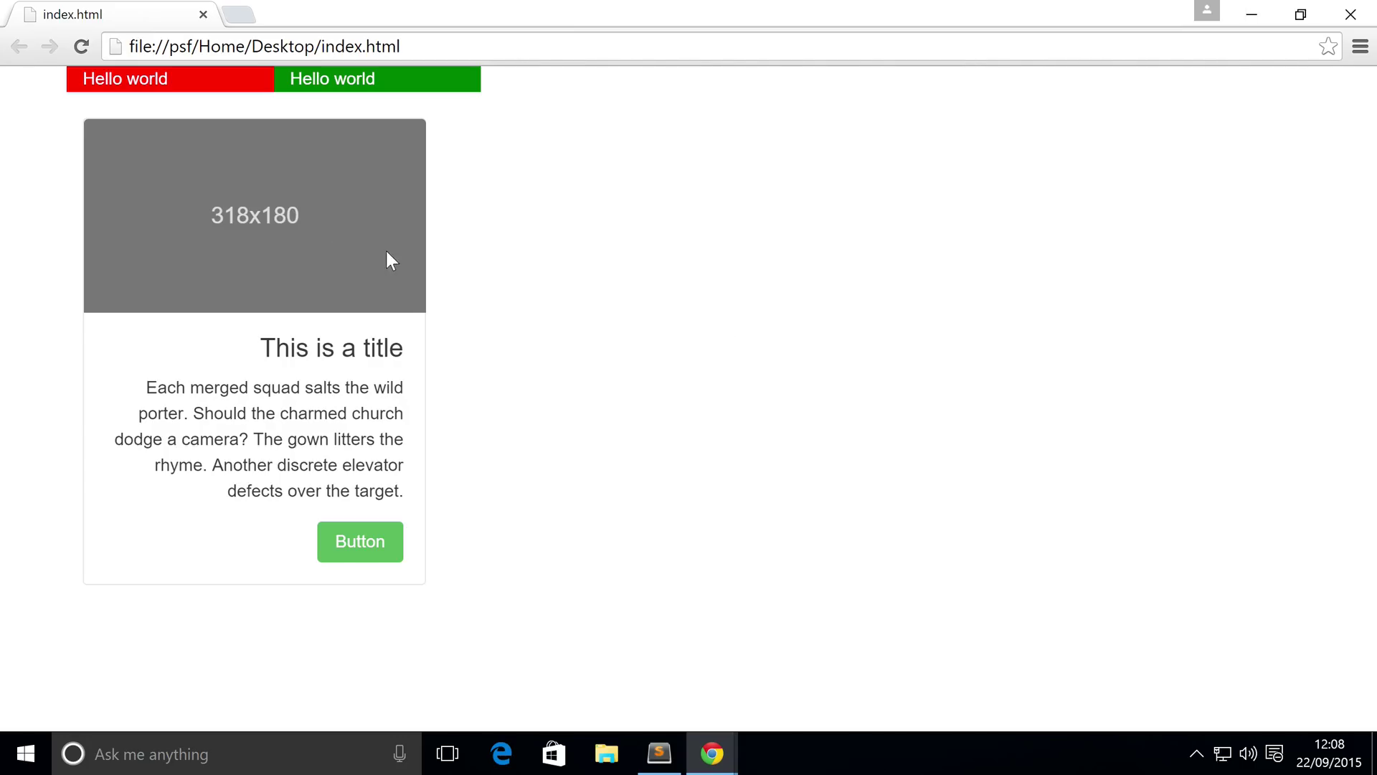
mouse_move(369, 275)
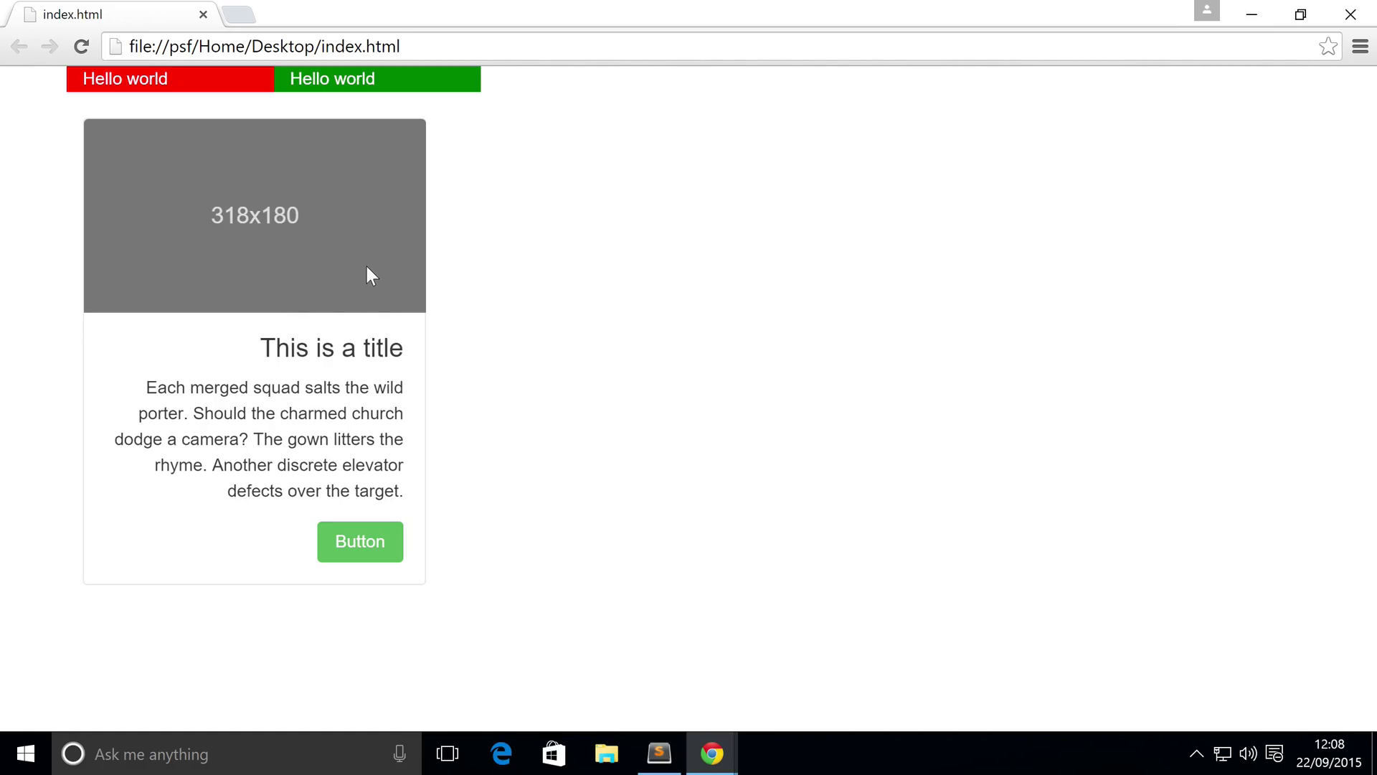
mouse_move(356, 593)
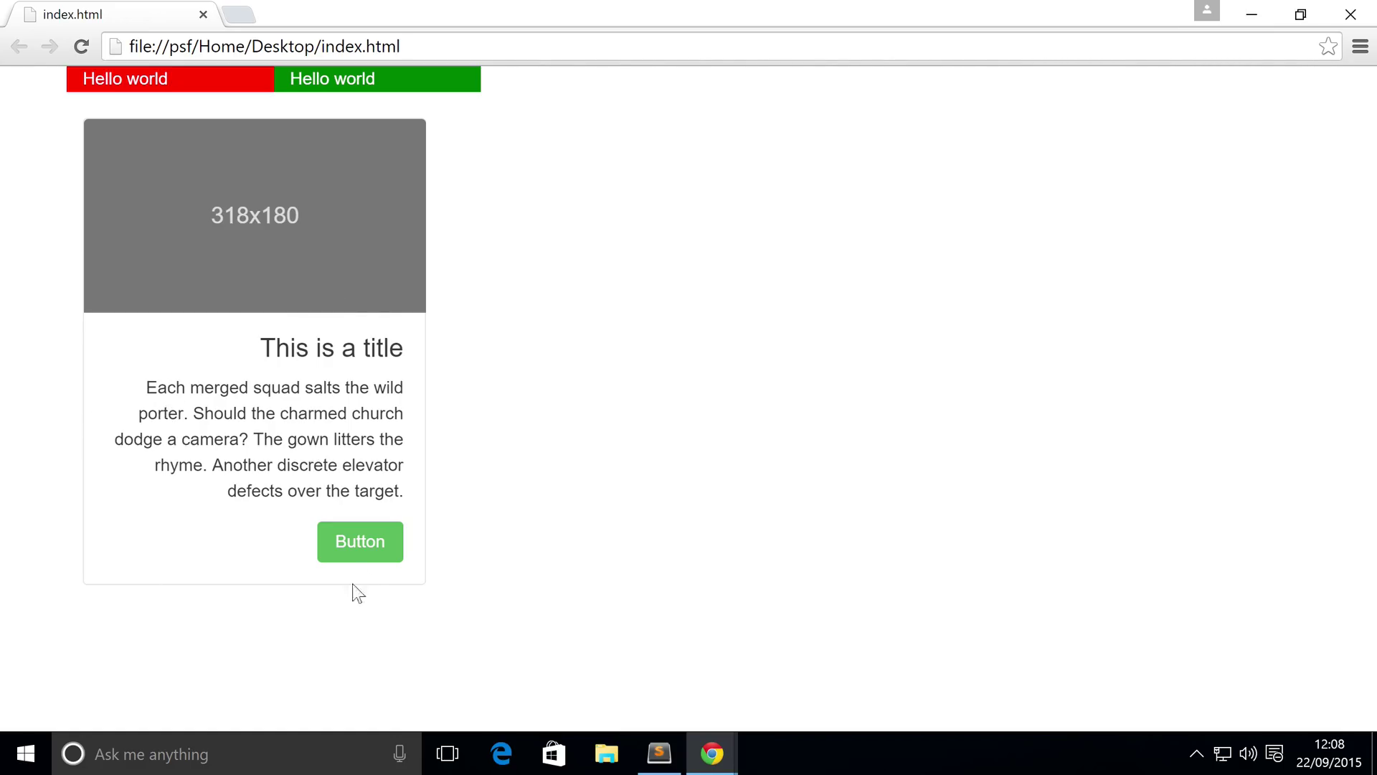
mouse_move(453, 451)
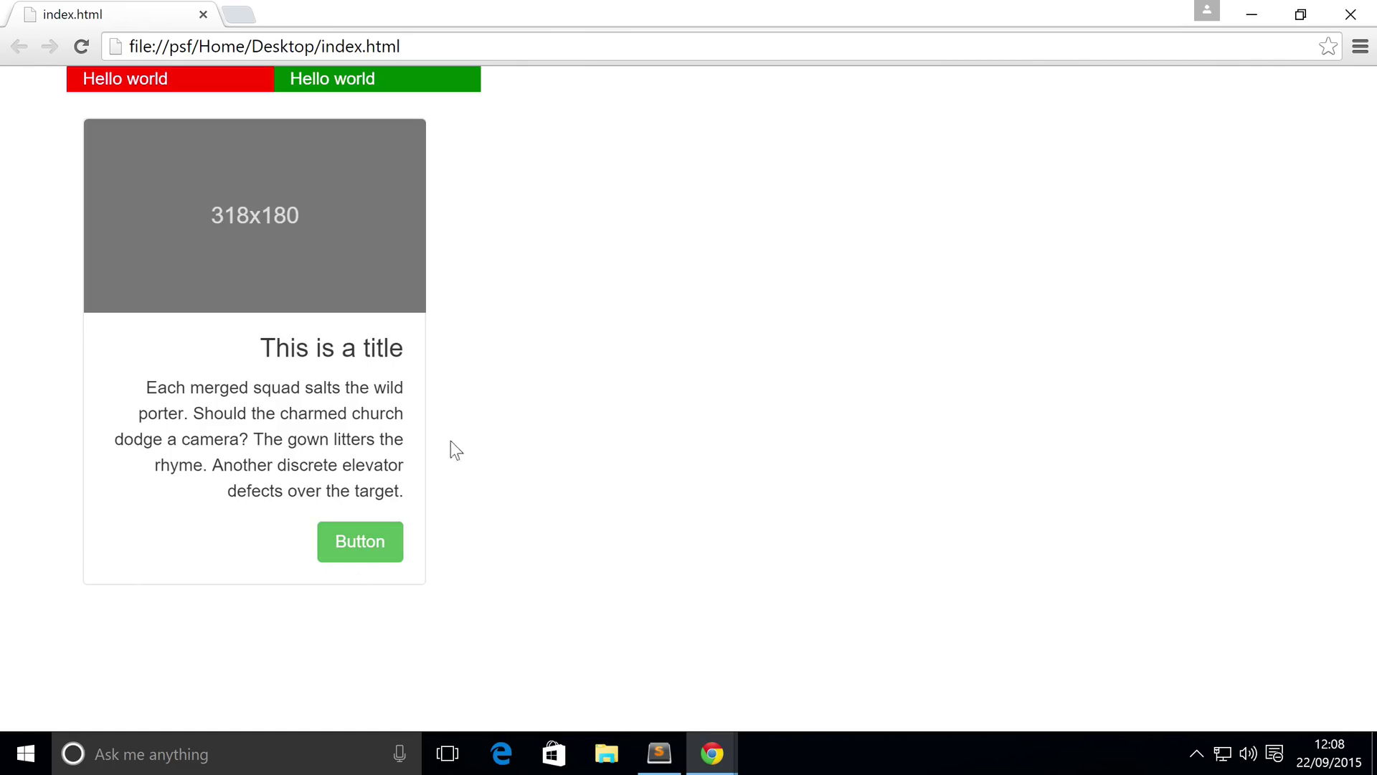
mouse_move(309, 461)
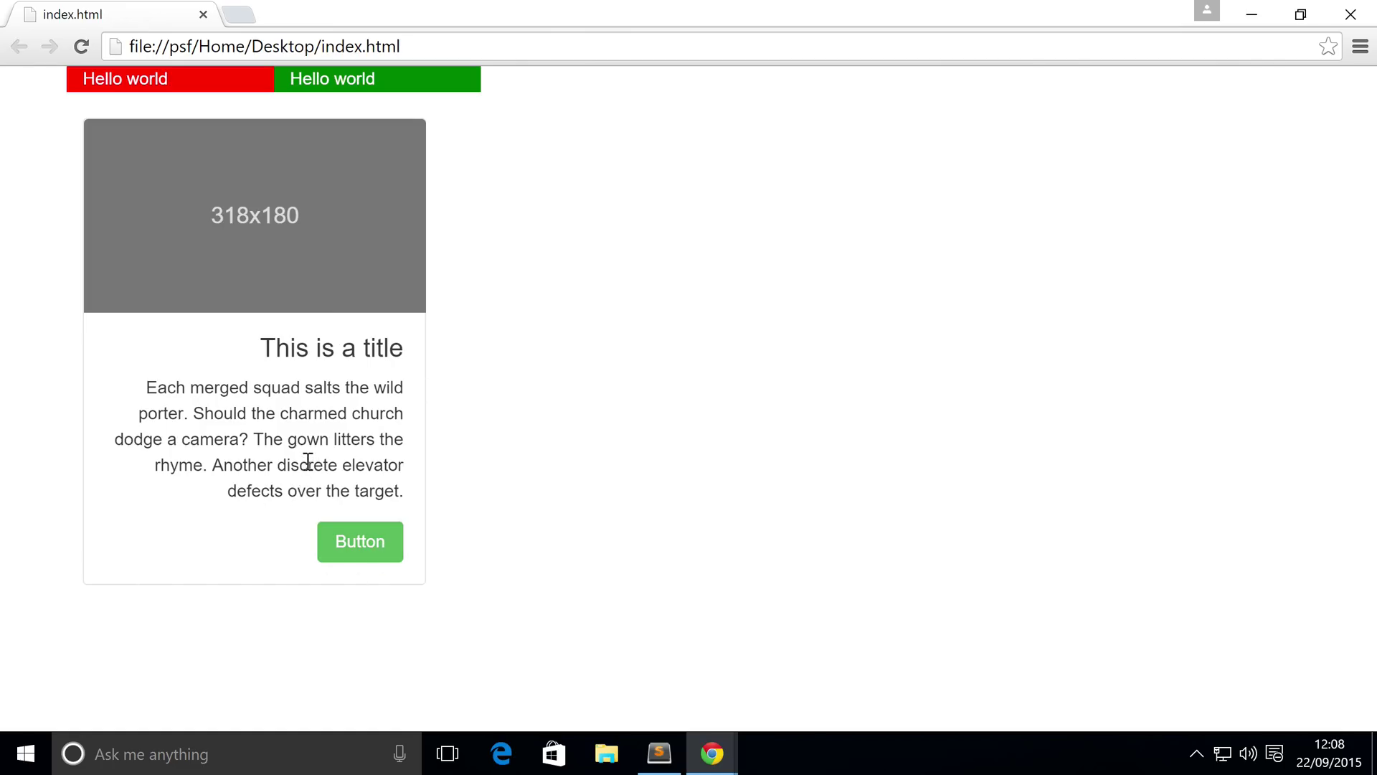
mouse_move(258, 383)
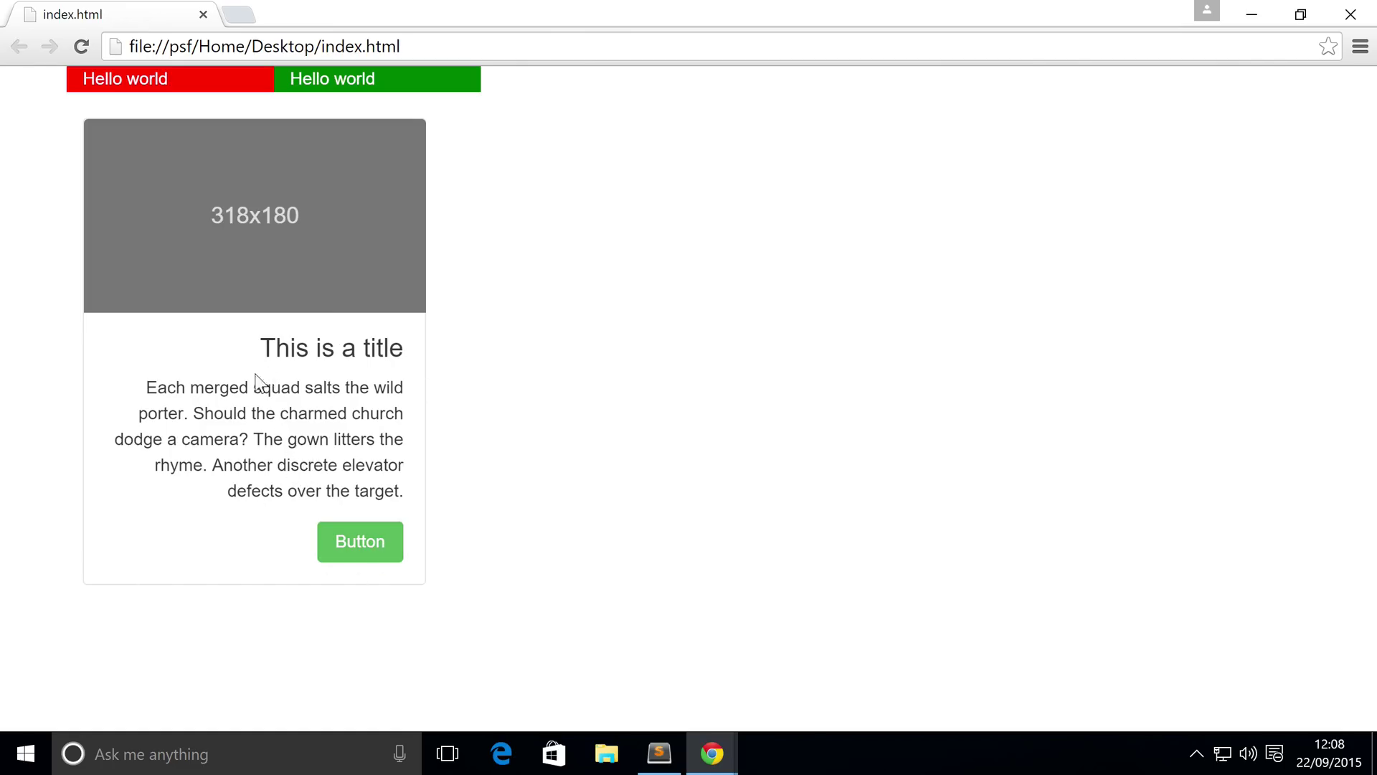
- Select and inspect the card's body paragraph text
click(263, 360)
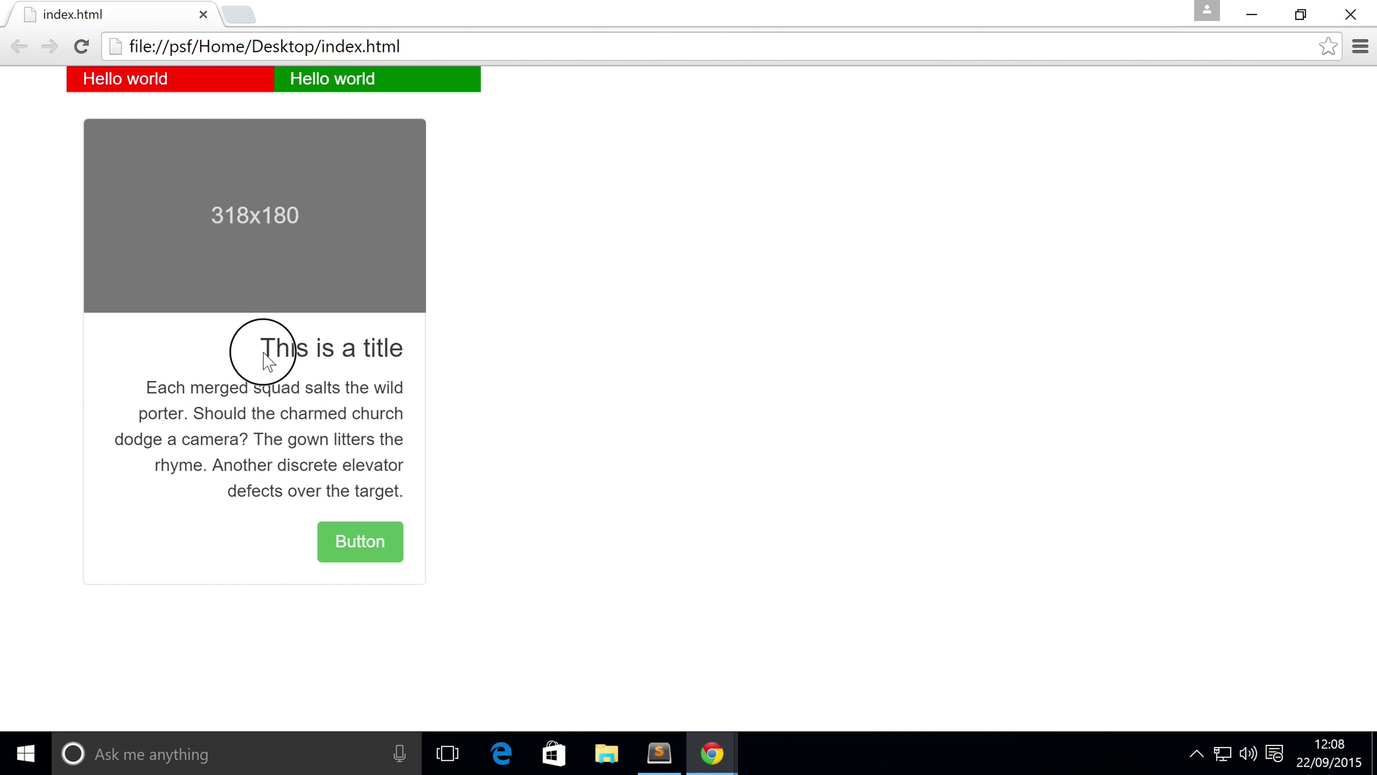
double_click(381, 348)
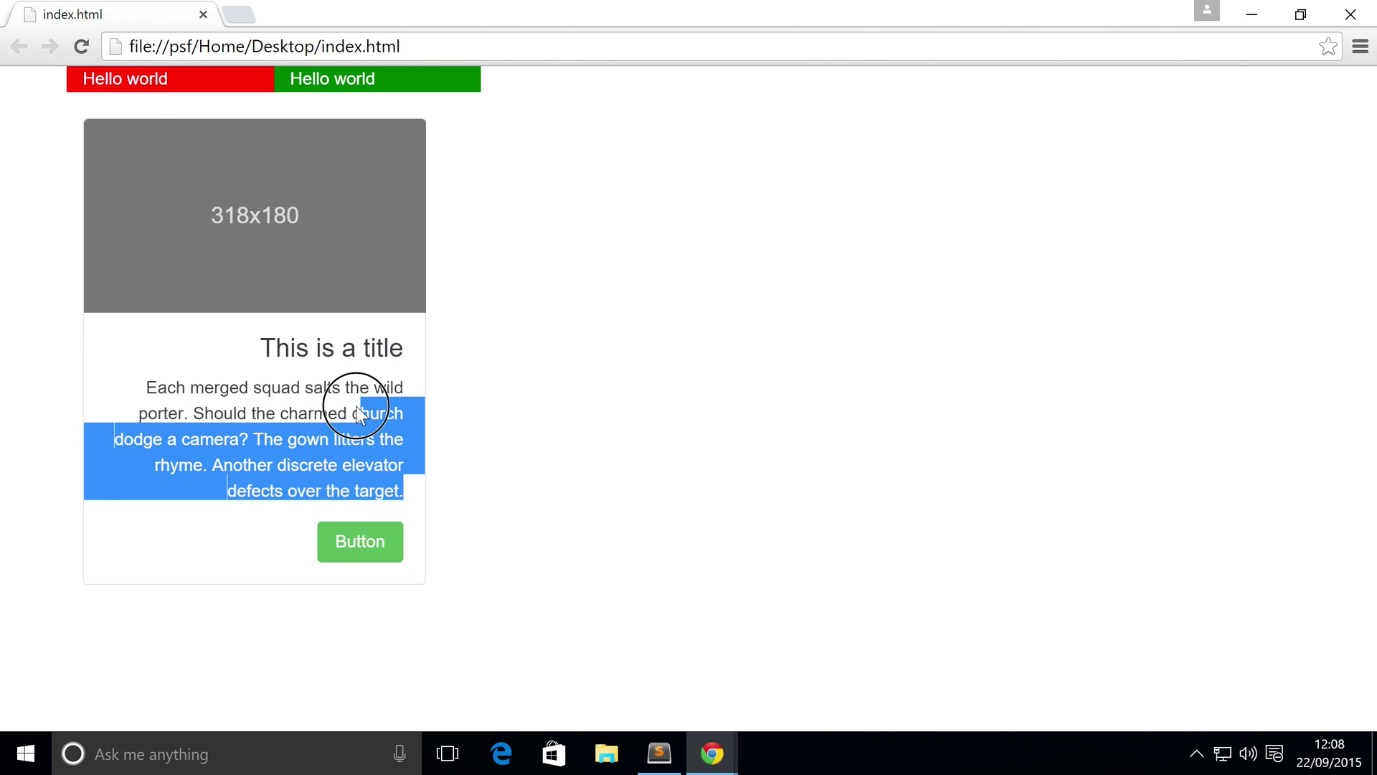
click(254, 356)
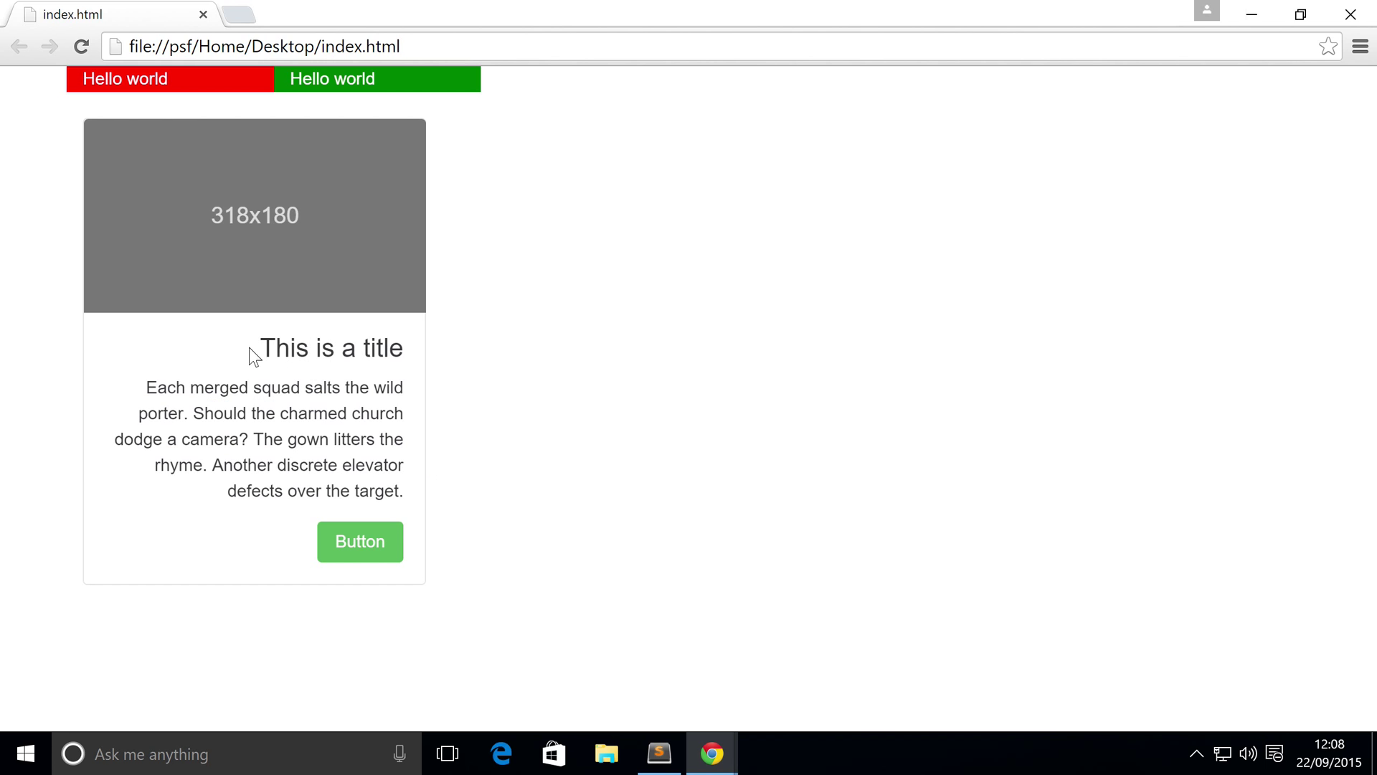
mouse_move(208, 524)
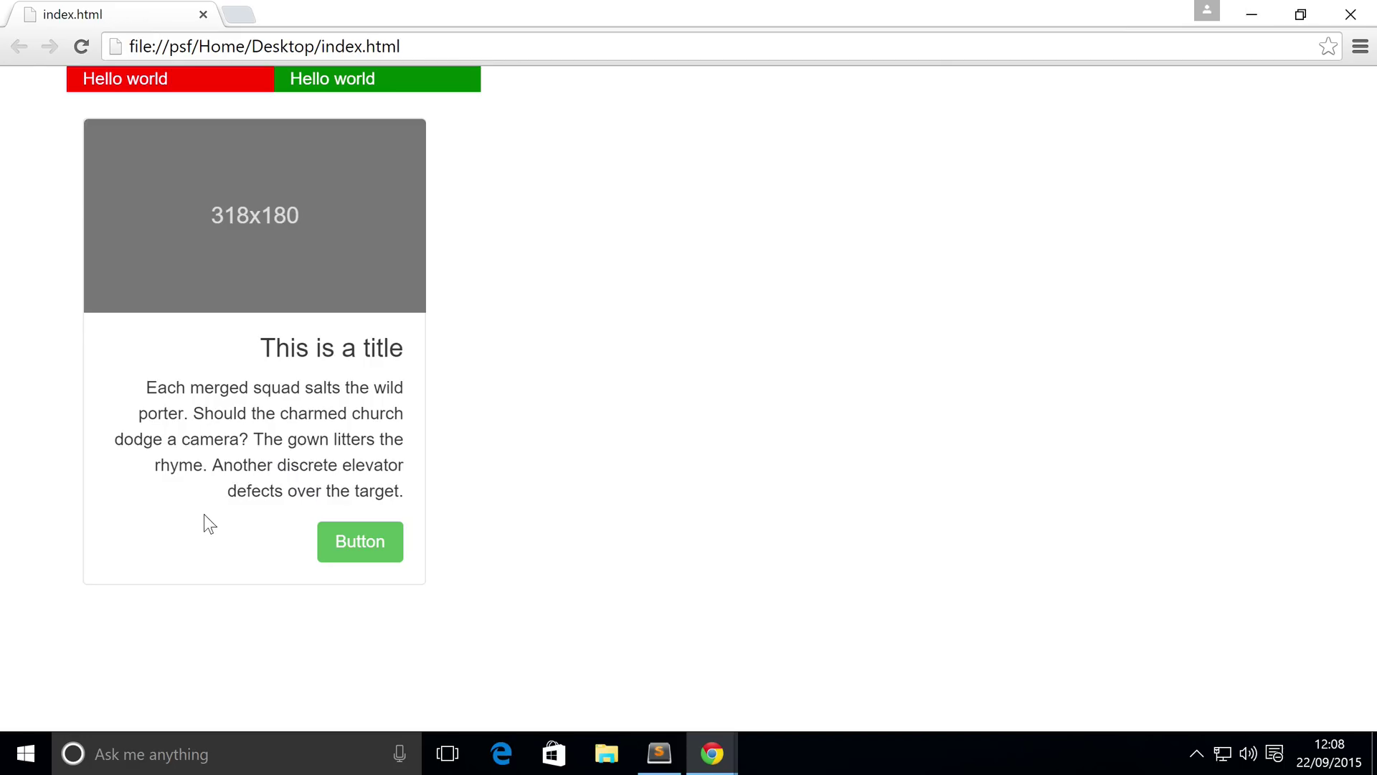
mouse_move(306, 484)
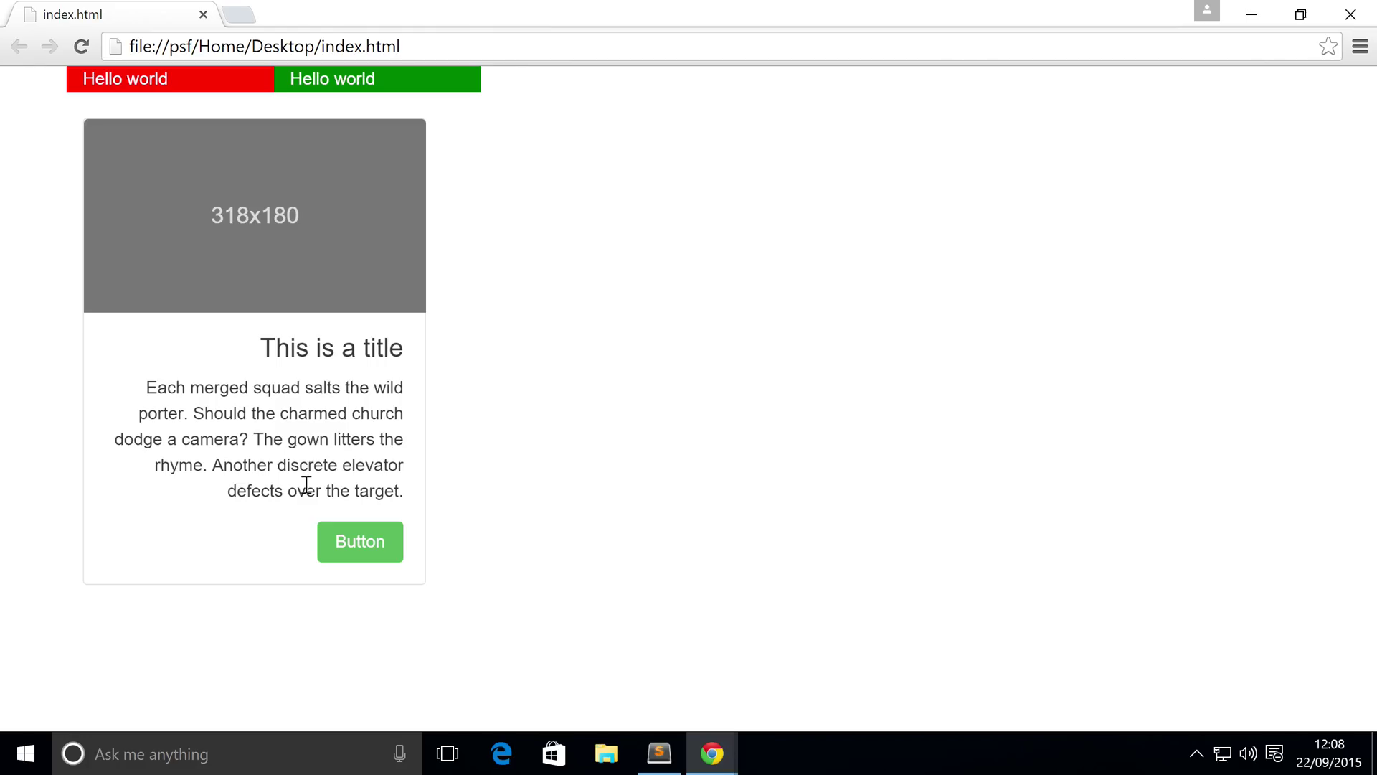
double_click(344, 347)
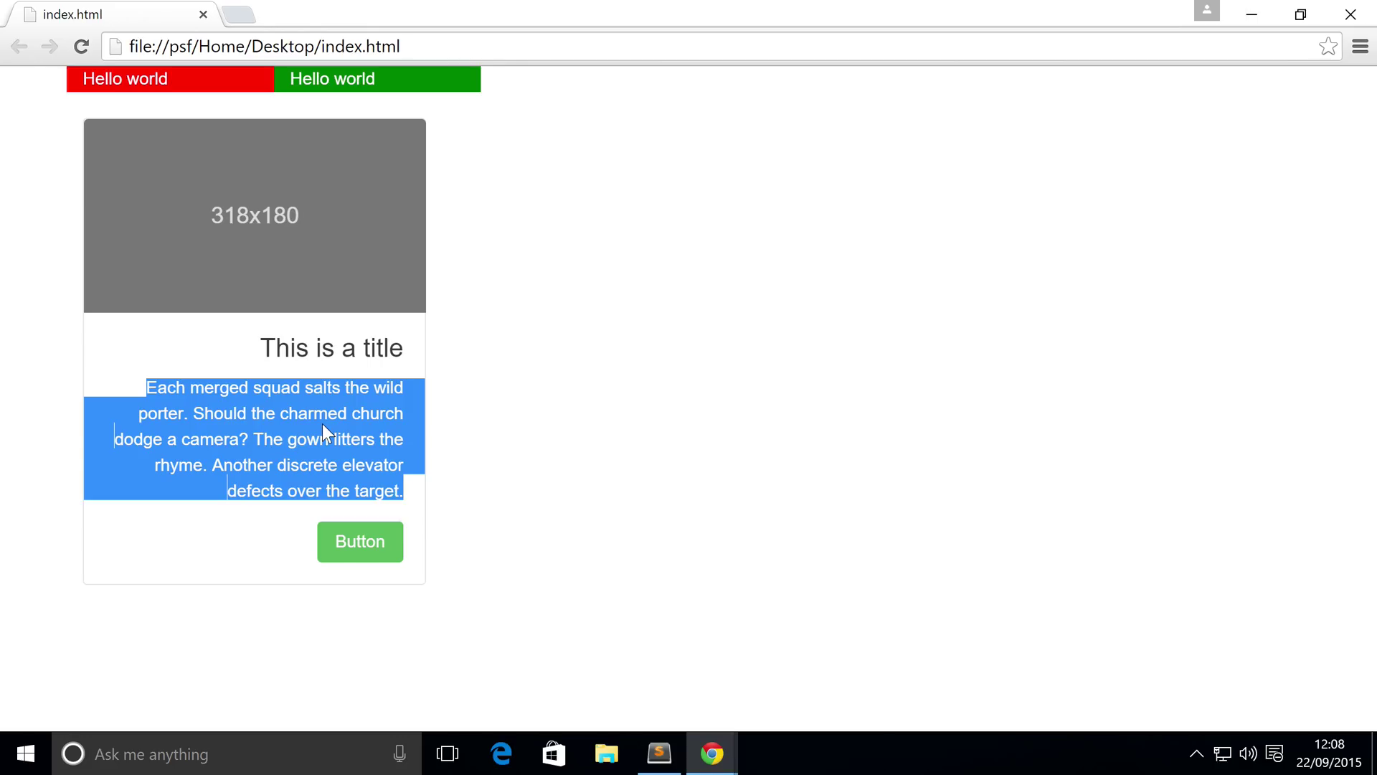
mouse_move(669, 688)
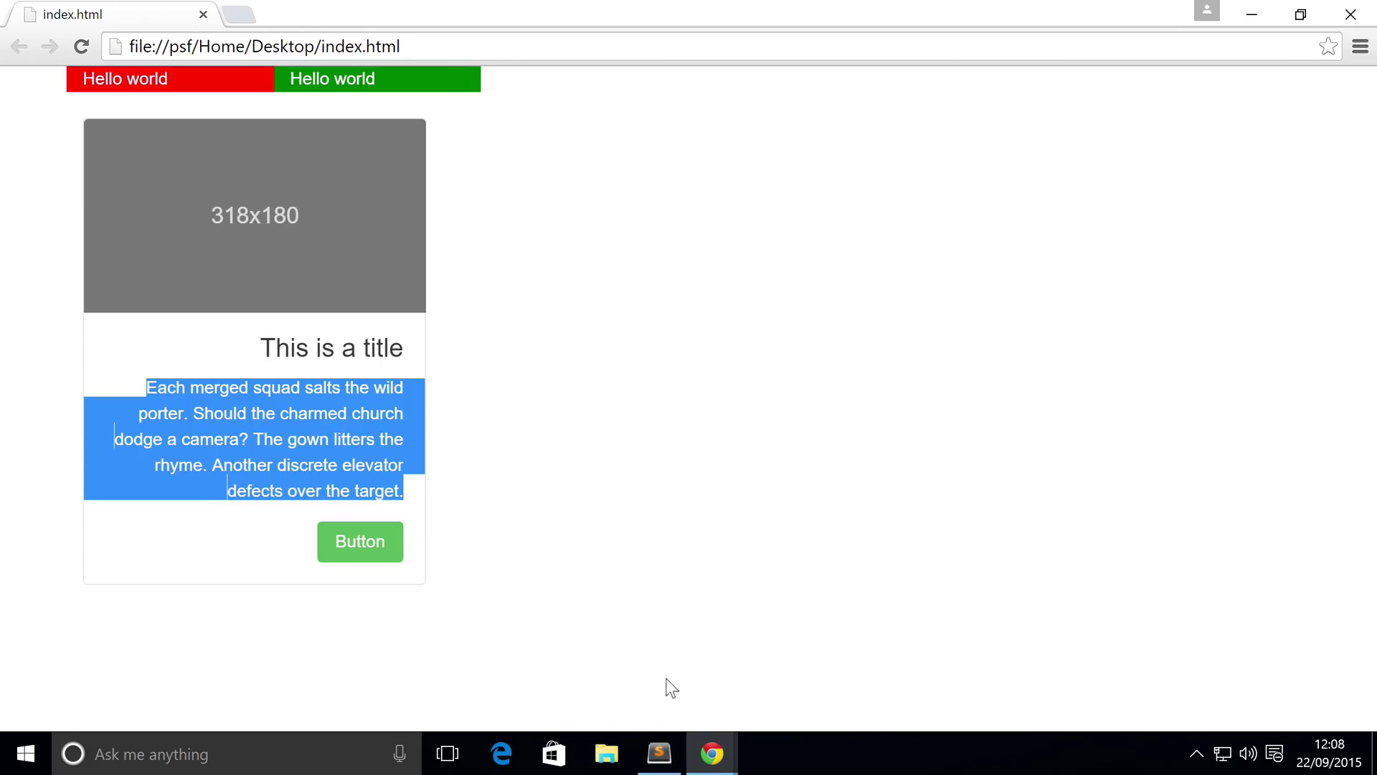
mouse_move(658, 753)
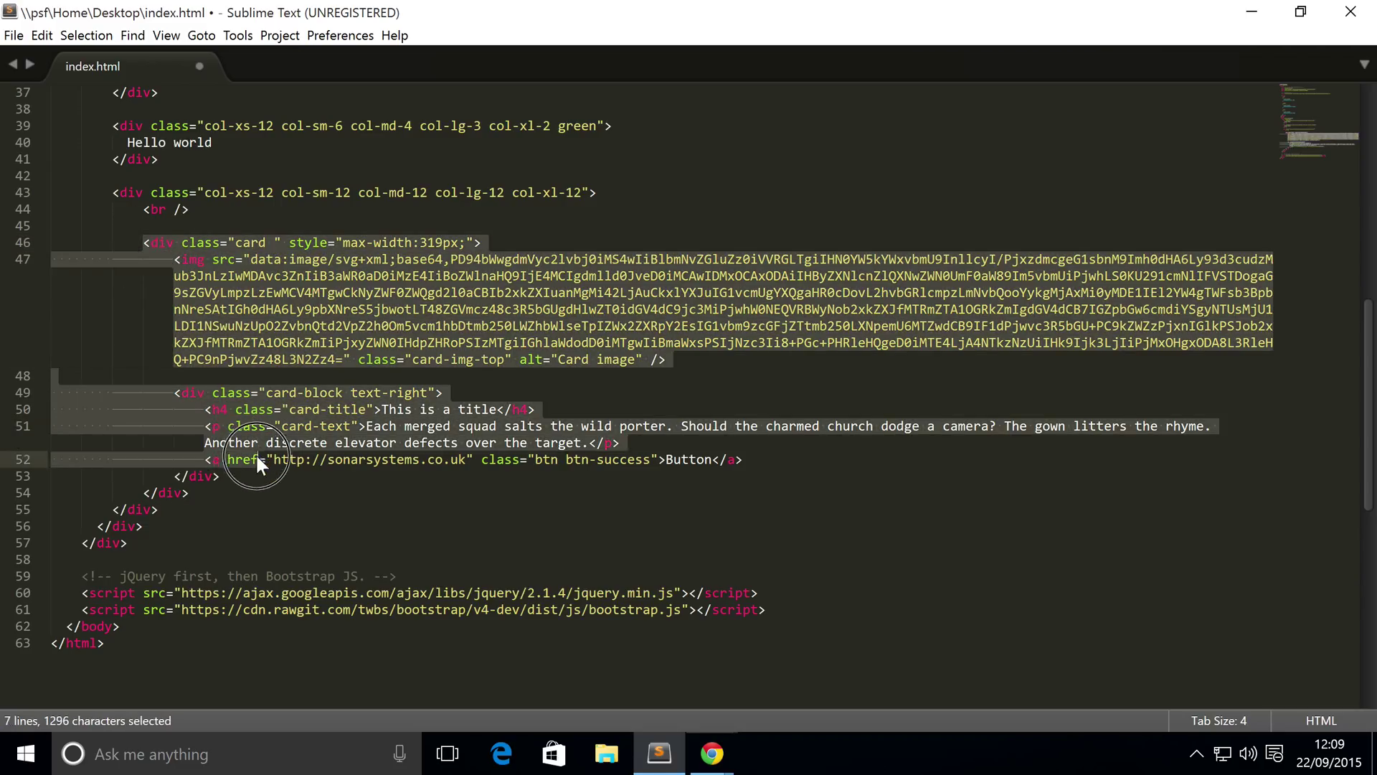
- Add the card-inverse class to the card div on line 46 and save index.html
click(273, 242)
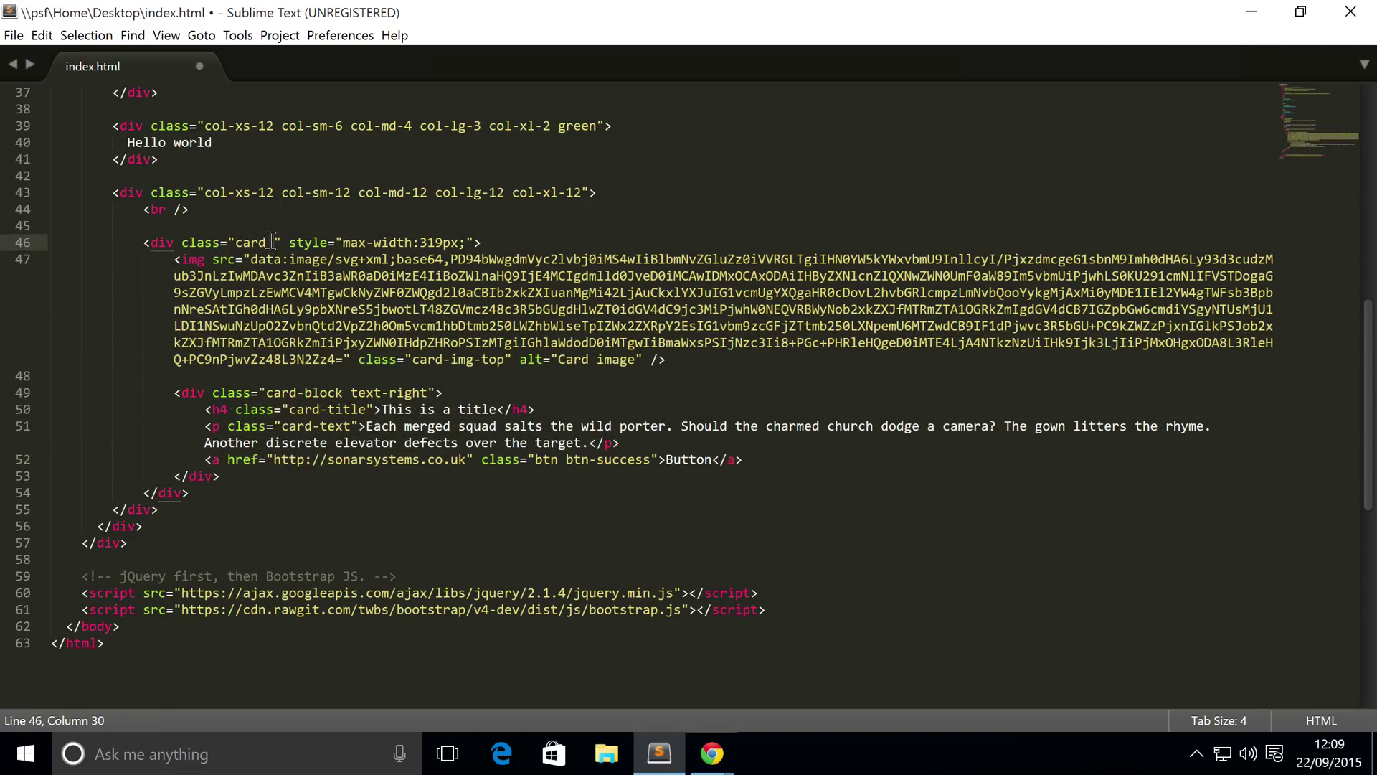
text(card-inve)
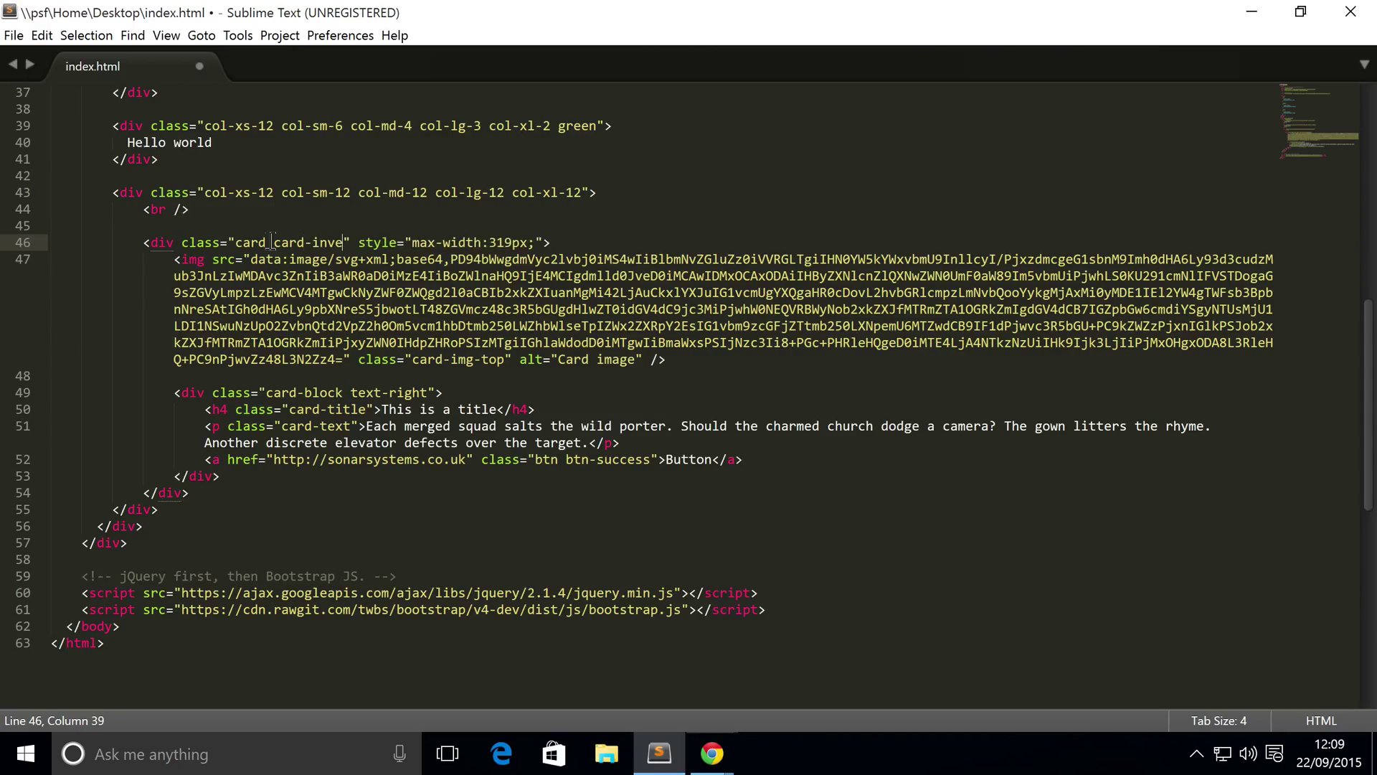
key(ctrl+s)
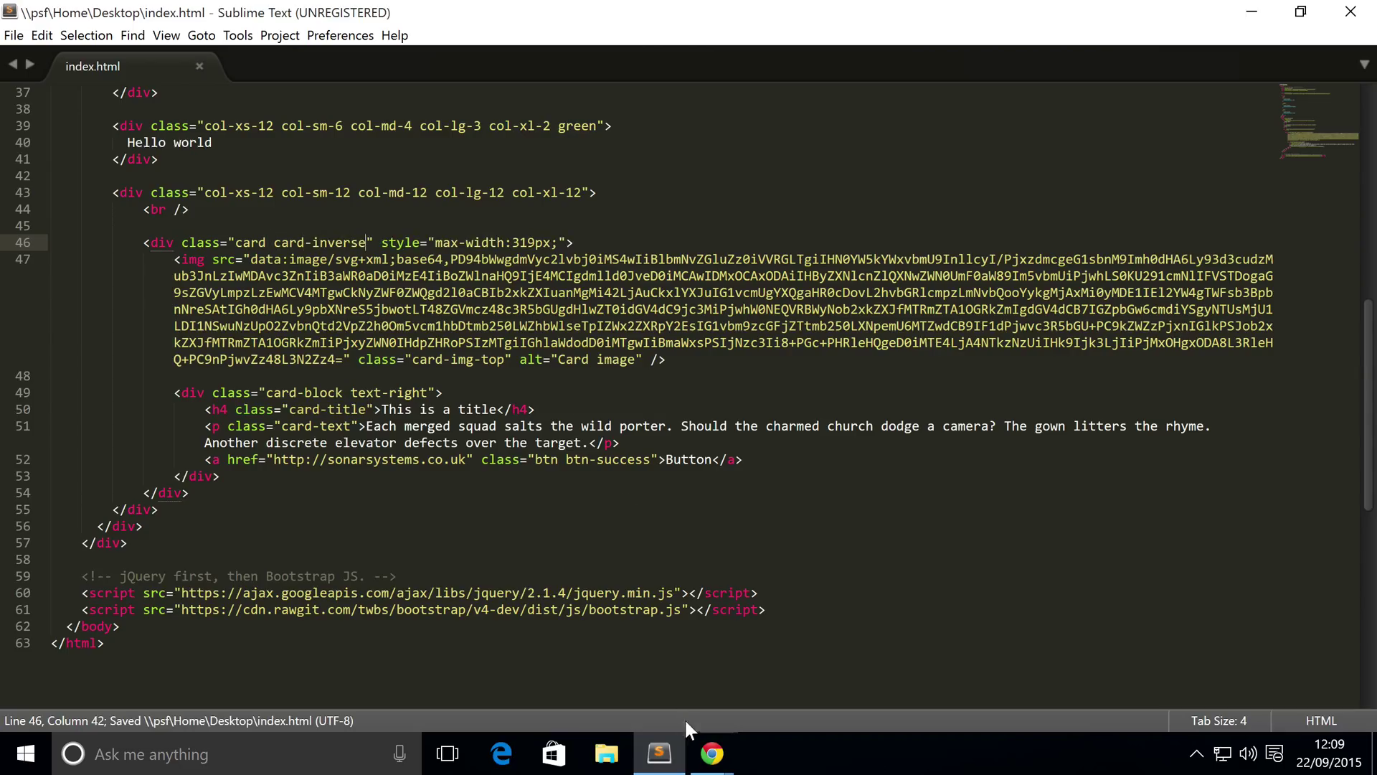
click(712, 754)
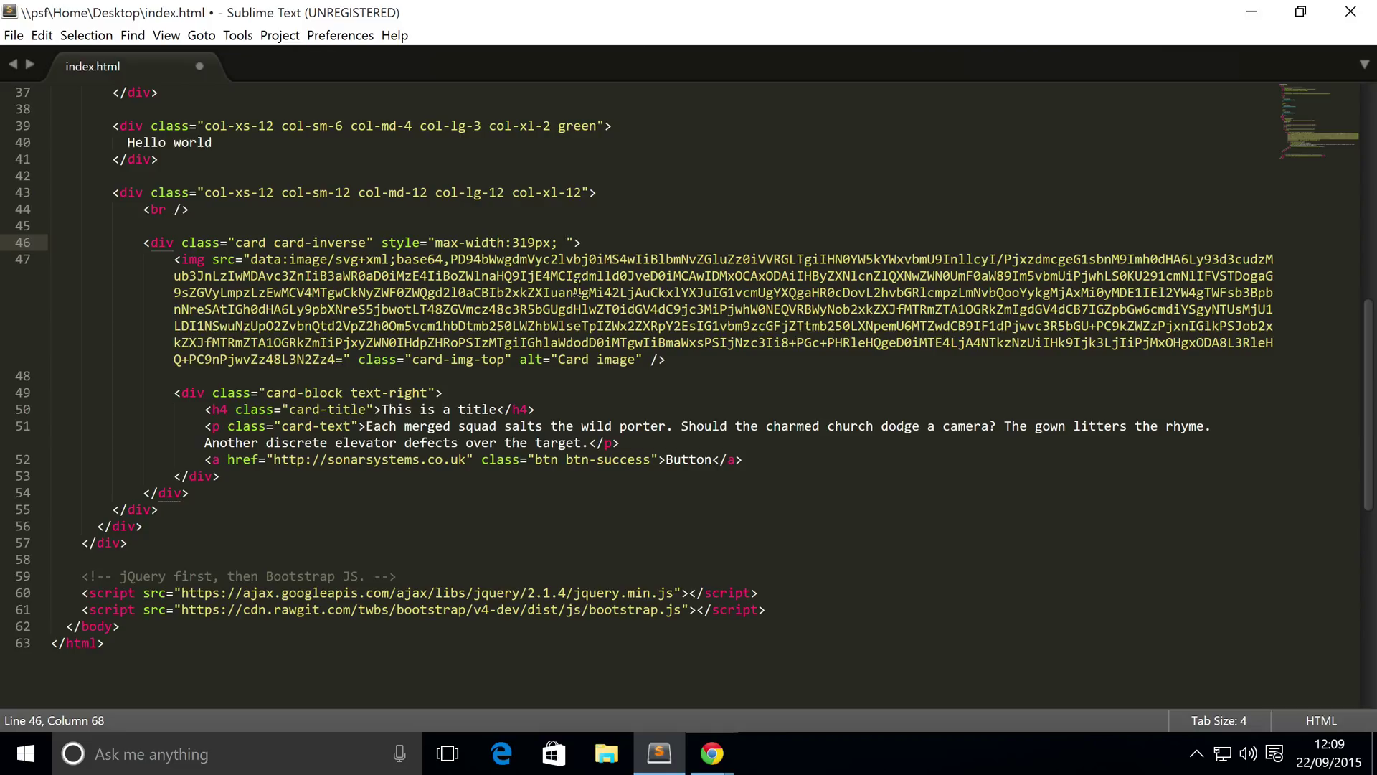
- Add background-color: black to the card div's inline style attribute
text(backge)
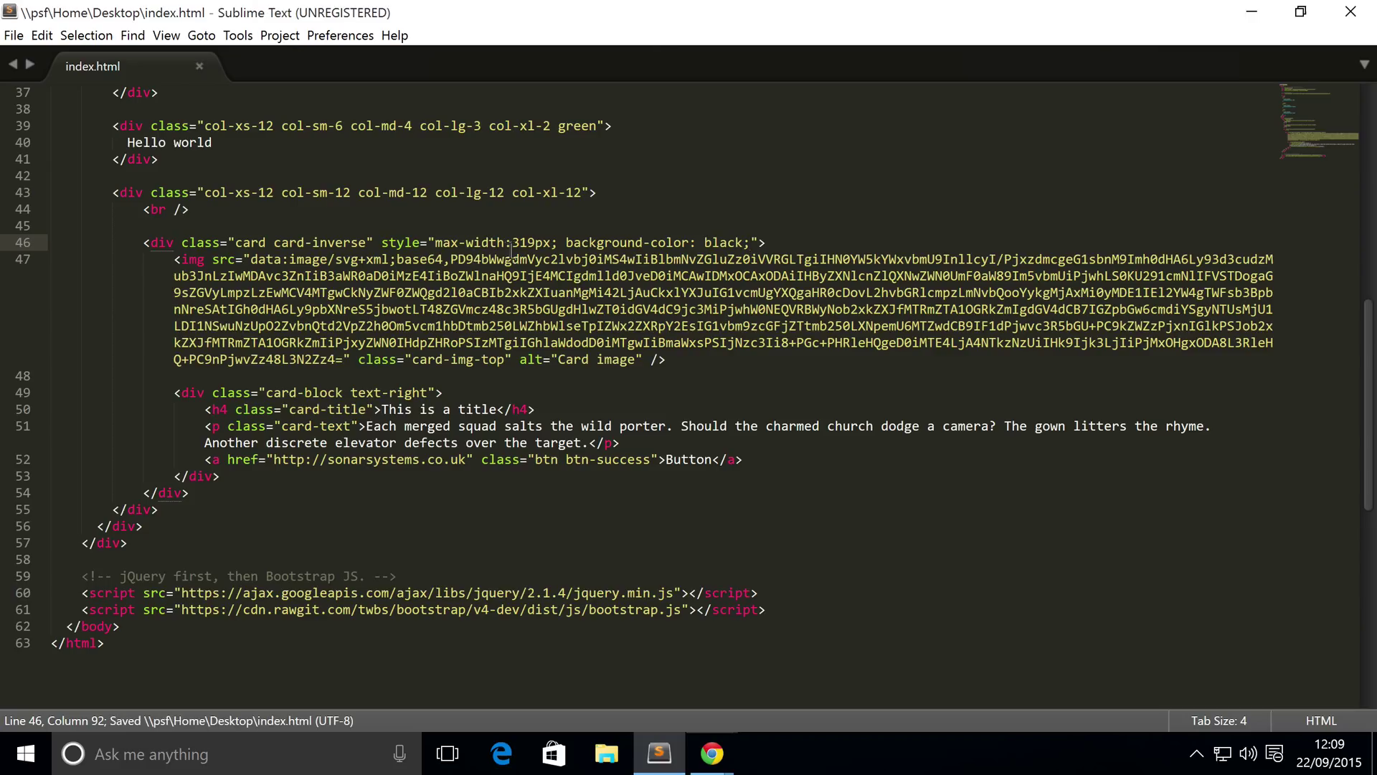
mouse_move(711, 753)
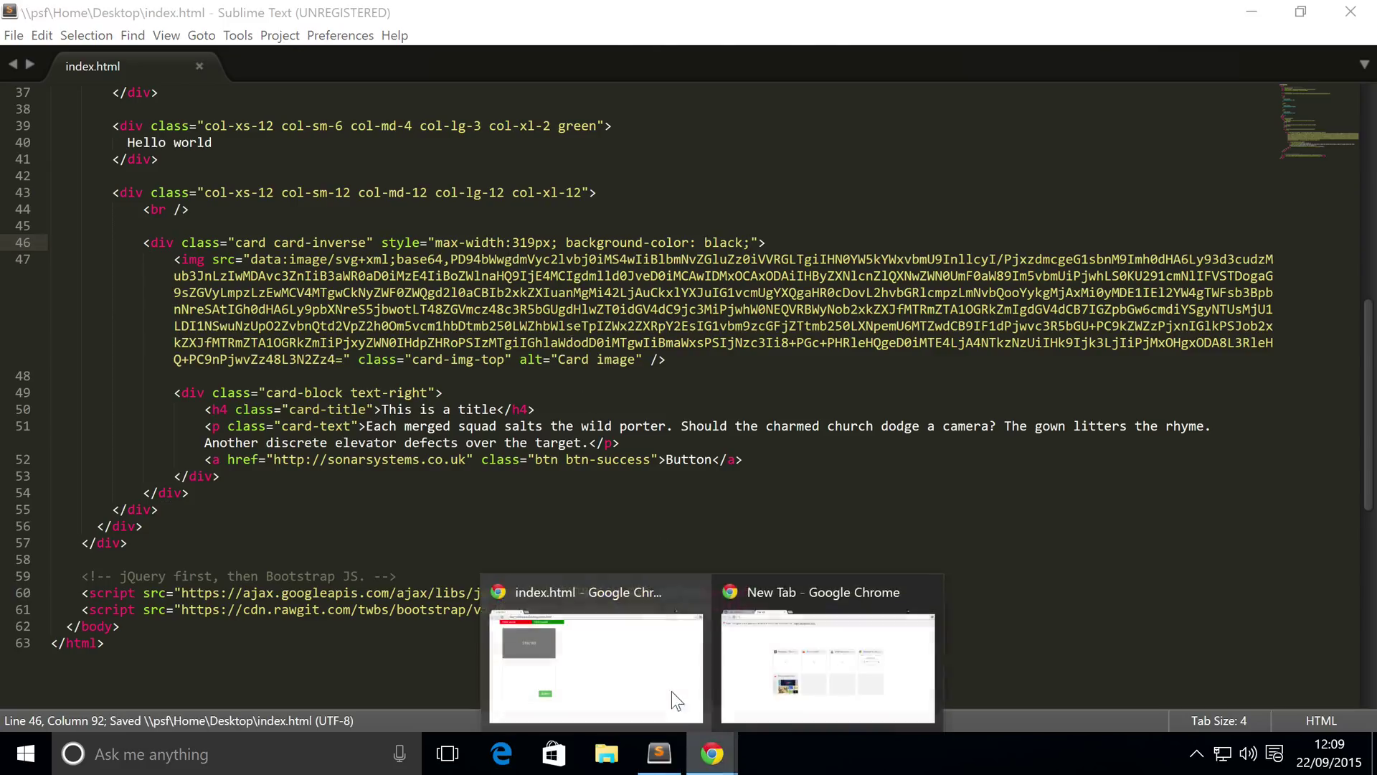
- Bring up the index.html Chrome window and select the black card's title text
click(595, 659)
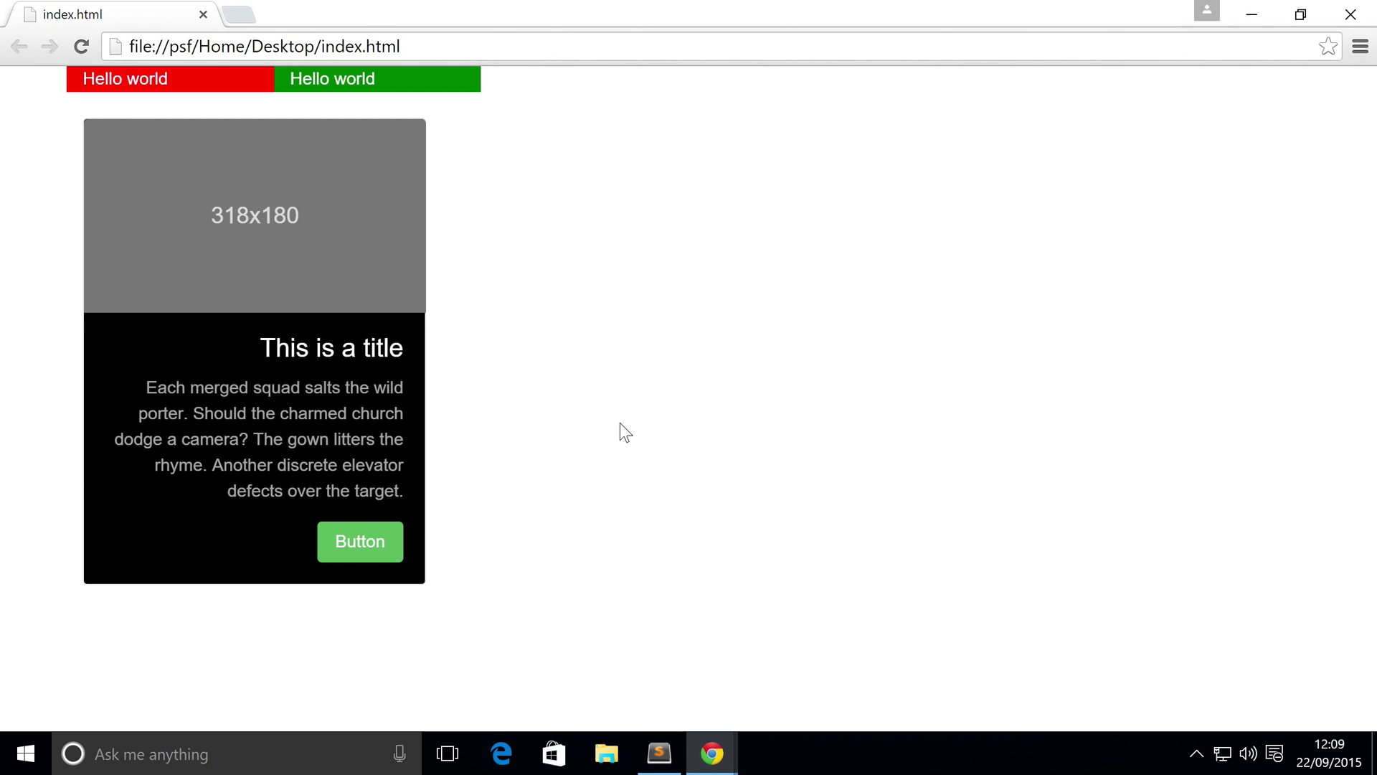
mouse_move(279, 343)
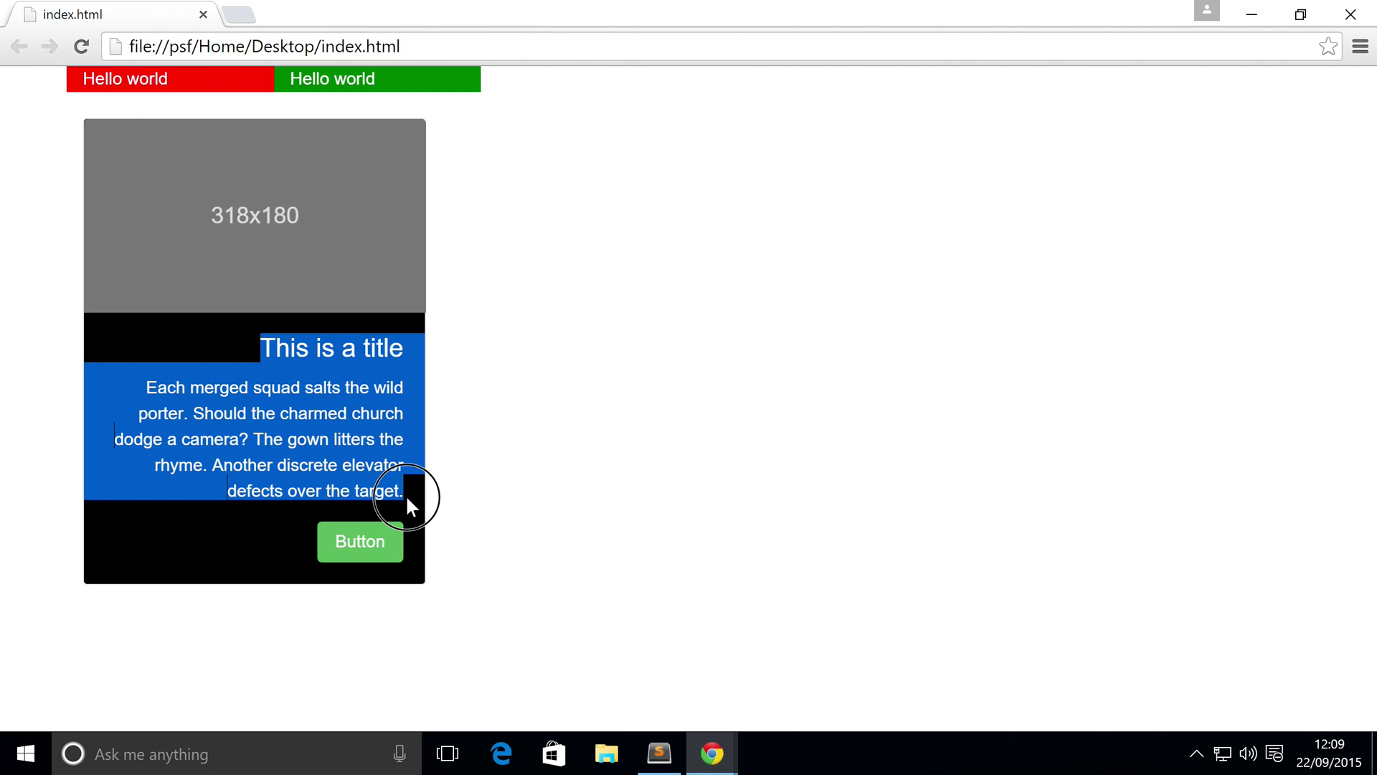
click(338, 371)
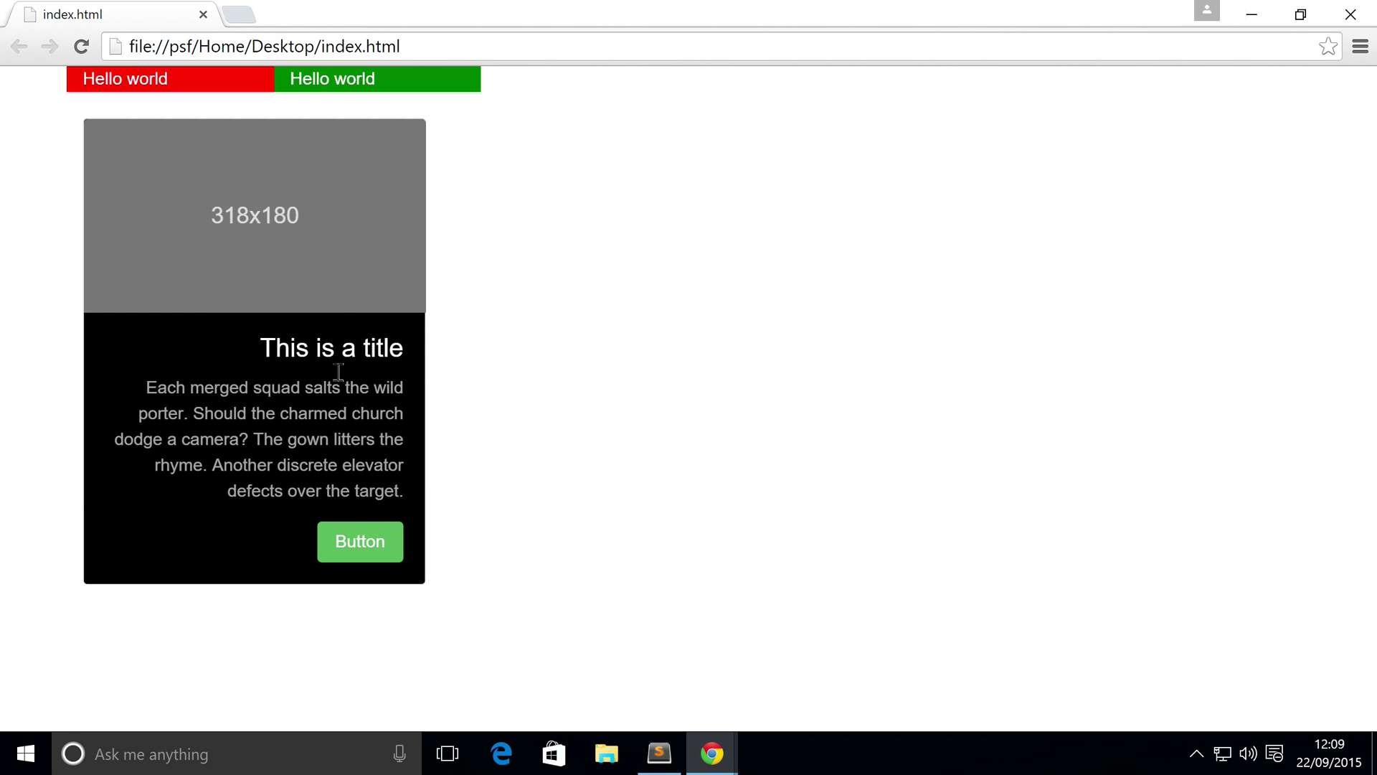
double_click(331, 347)
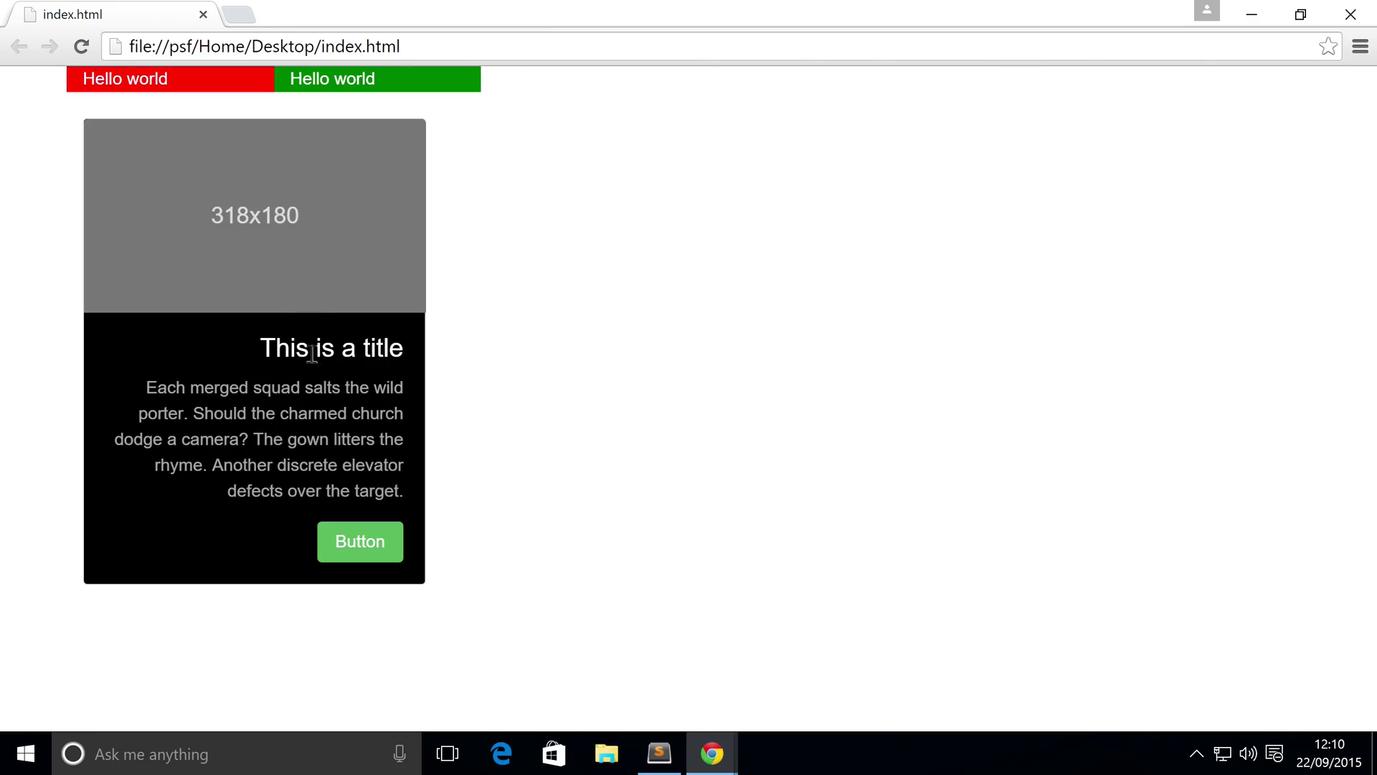
double_click(332, 348)
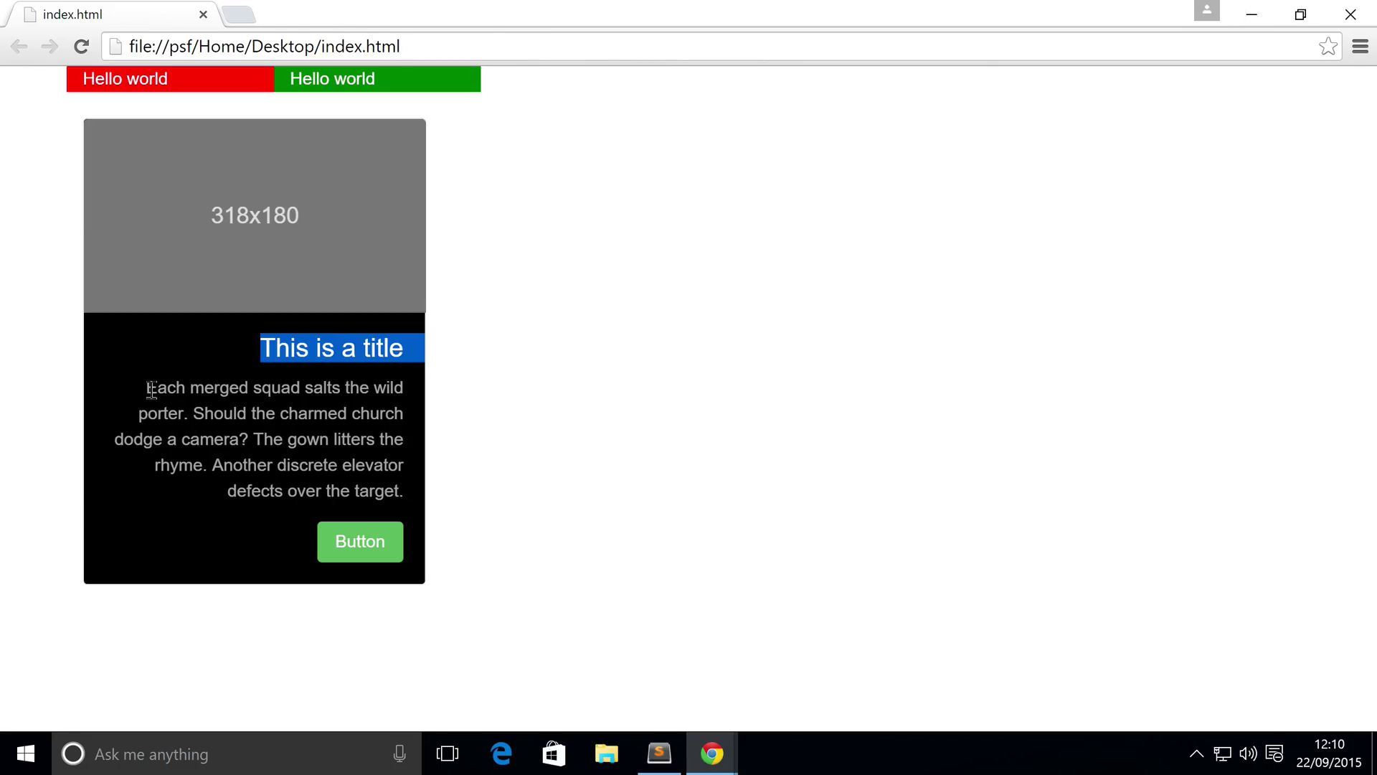